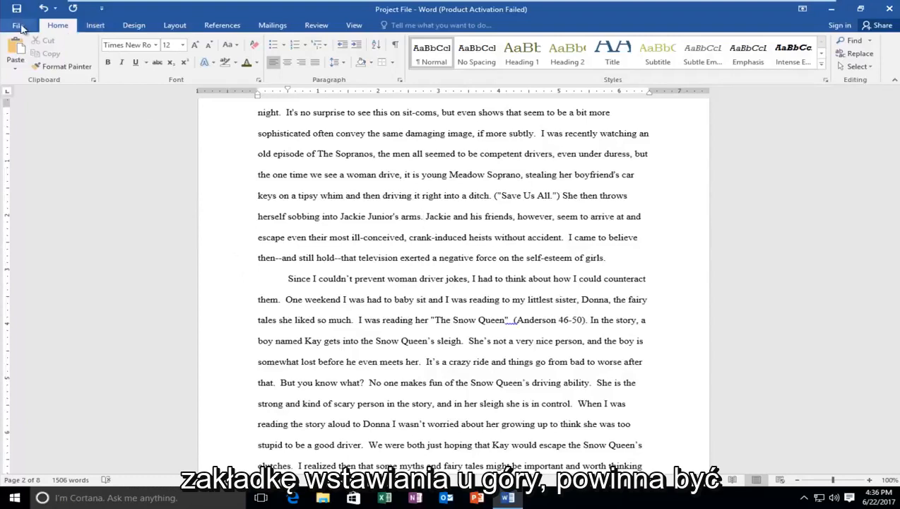
# Bring up the Insert Video dialog from the ribbon's Online Video command.
pyautogui.click(91, 25)
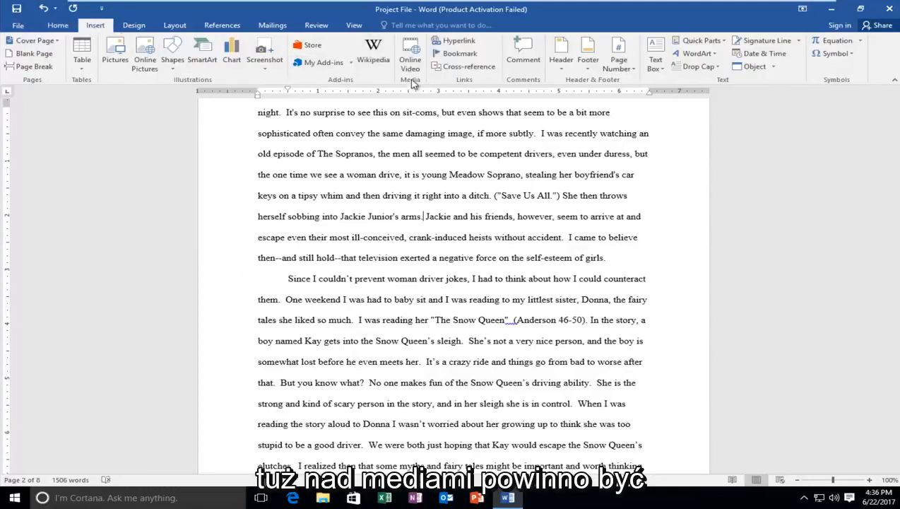
pyautogui.moveTo(408, 54)
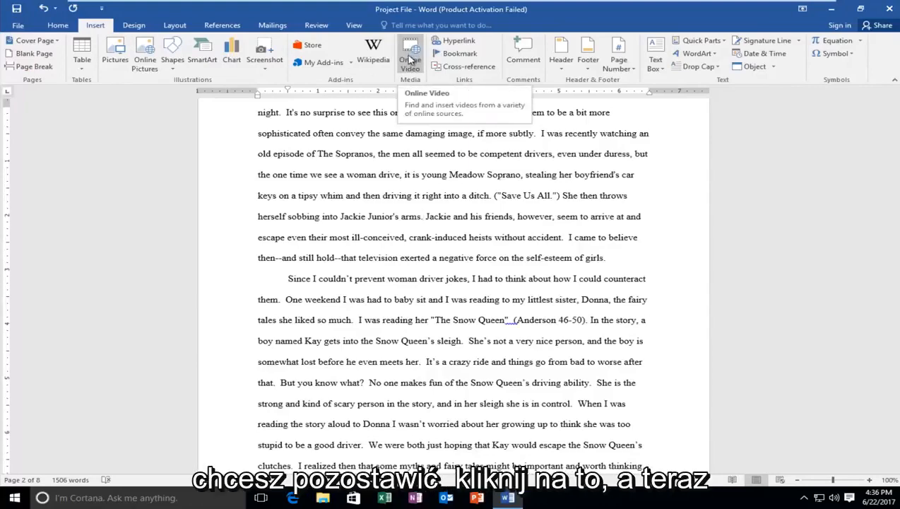
pyautogui.click(410, 53)
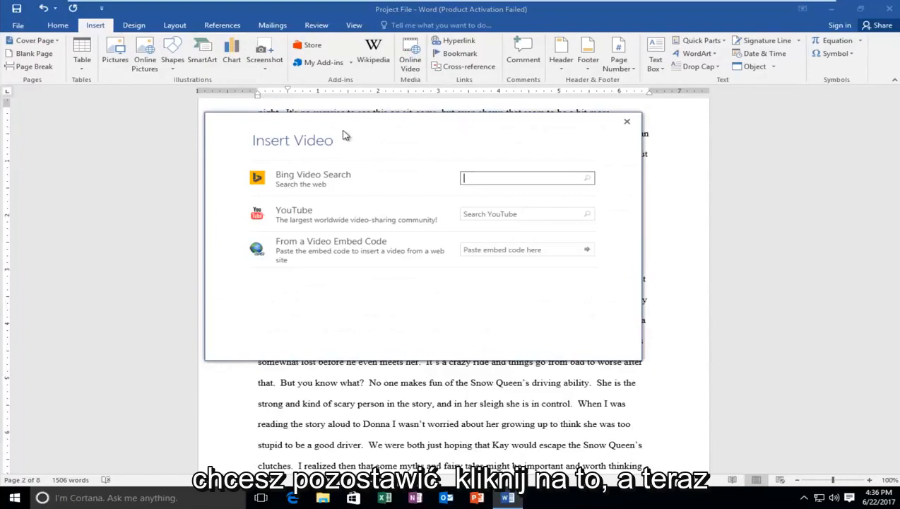
pyautogui.moveTo(272, 260)
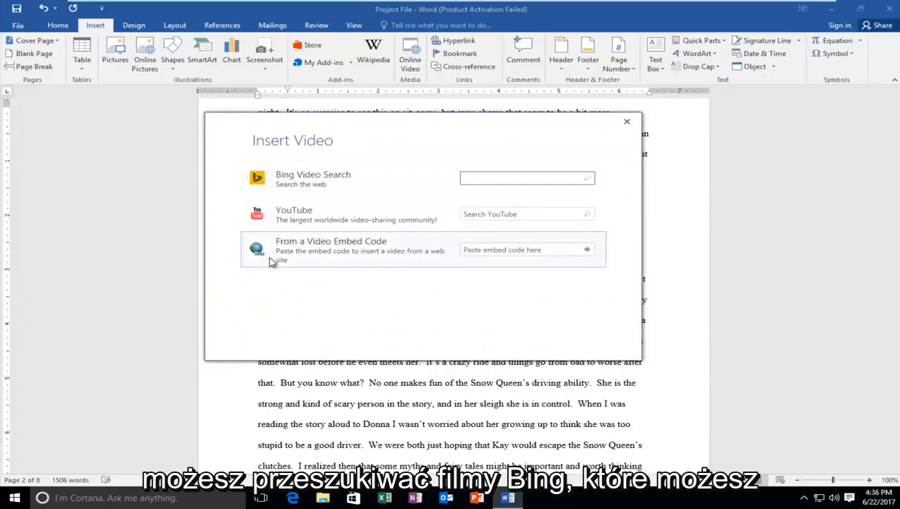
# Search YouTube for 'mdtechvideos' from the Insert Video window.
pyautogui.click(525, 178)
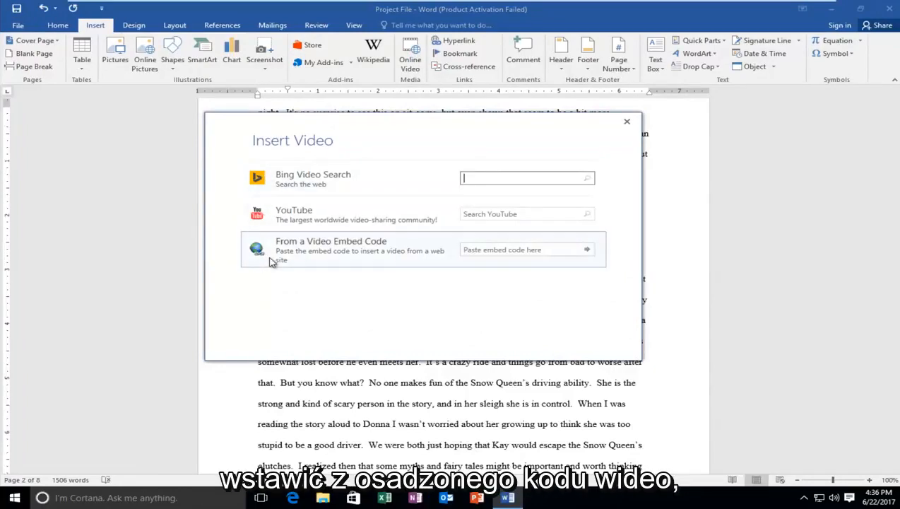
pyautogui.moveTo(297, 220)
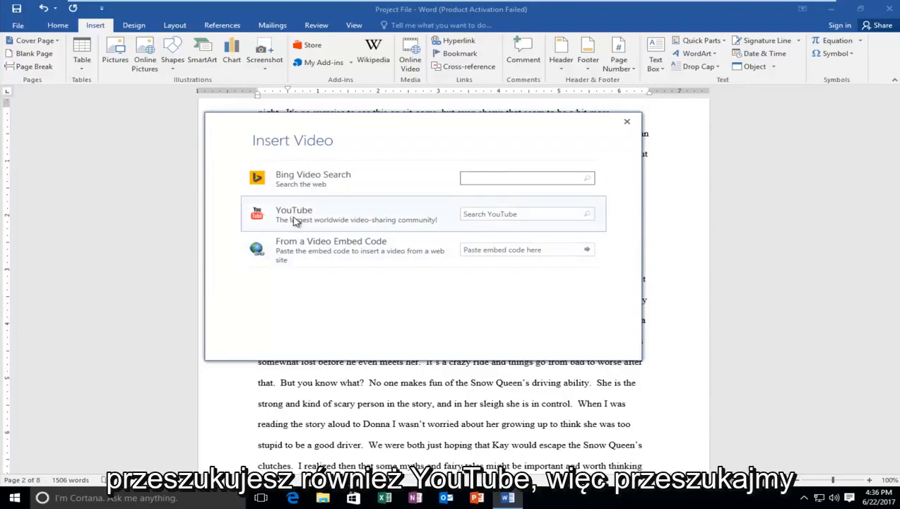
pyautogui.click(522, 213)
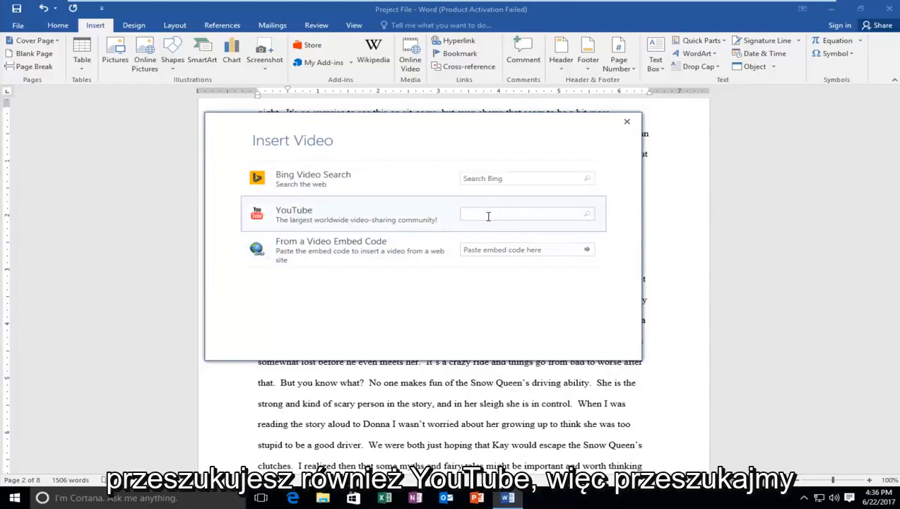
pyautogui.write('mdtechvideos')
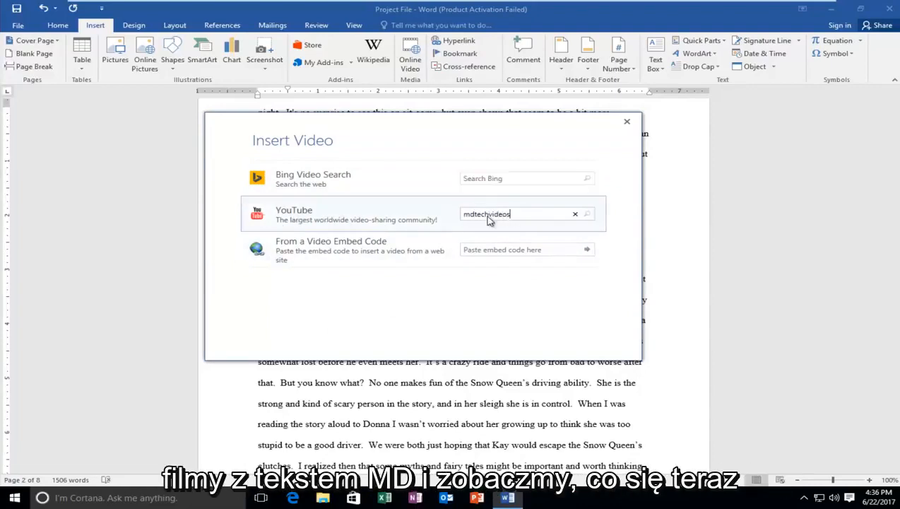
pyautogui.click(585, 214)
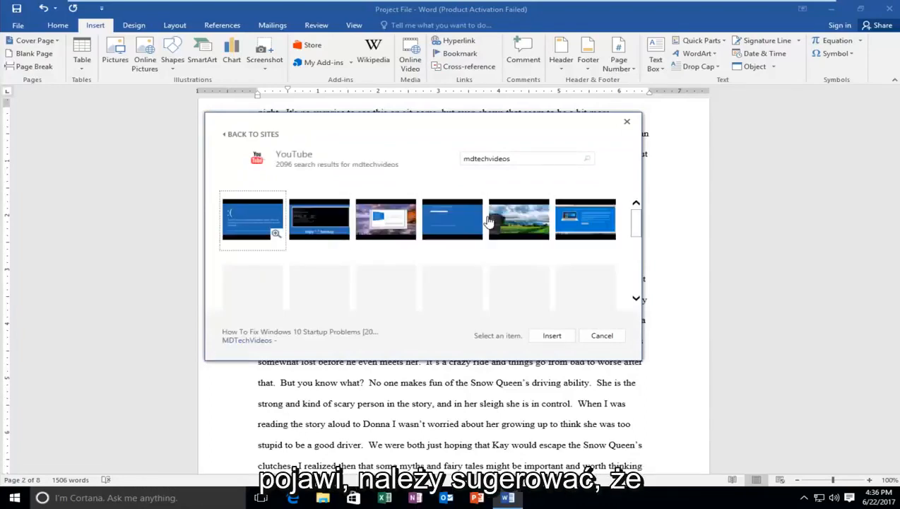
# Insert the 'How To Fix Windows 10 Startup Problems' result into the essay.
pyautogui.scroll(-3)
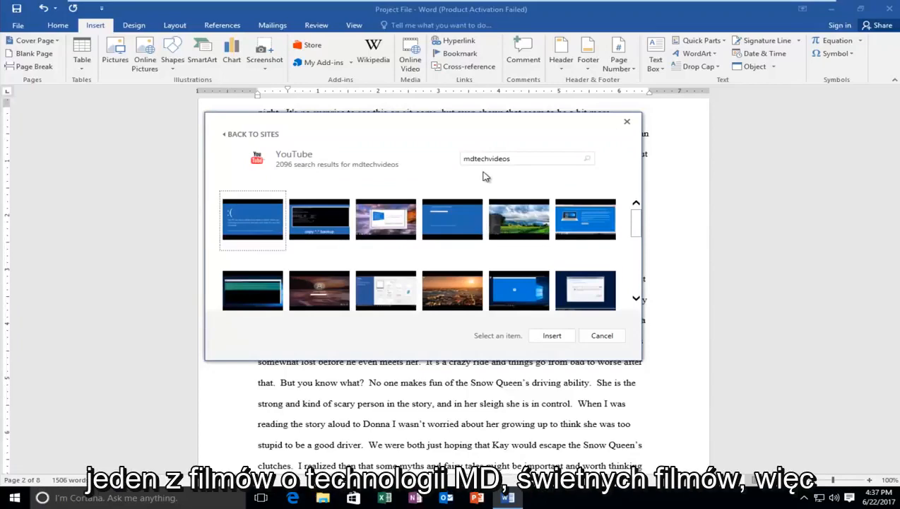
pyautogui.click(251, 220)
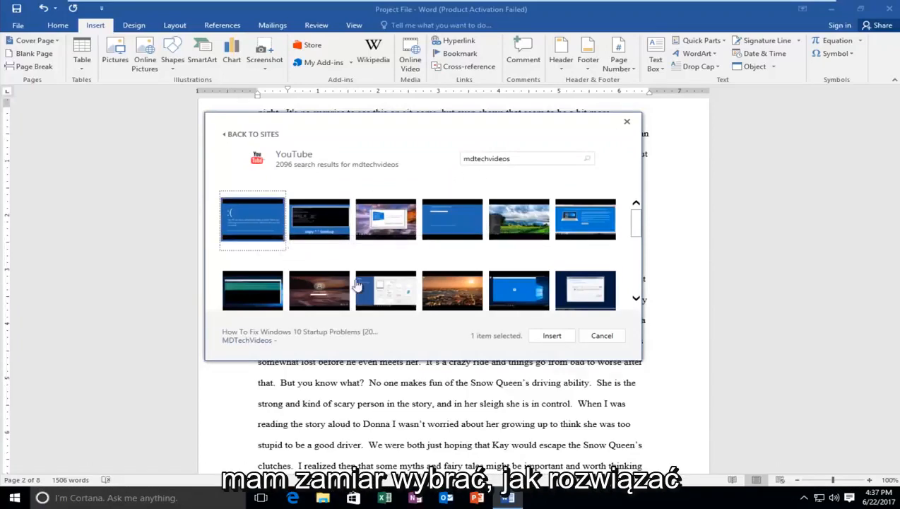
pyautogui.moveTo(274, 233)
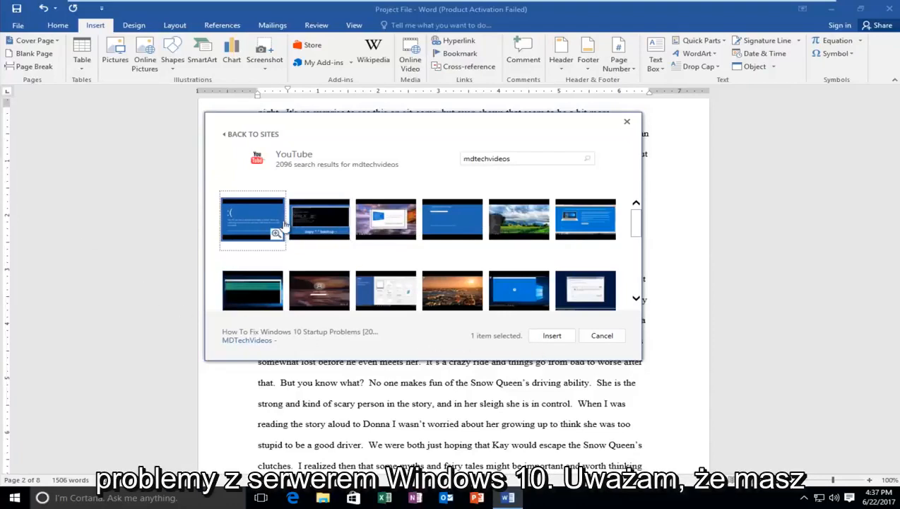
pyautogui.moveTo(305, 161)
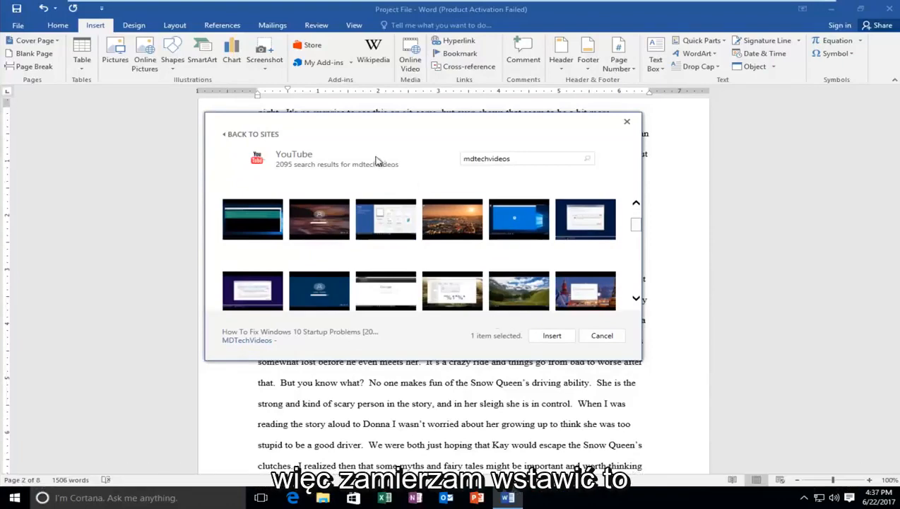
pyautogui.click(551, 336)
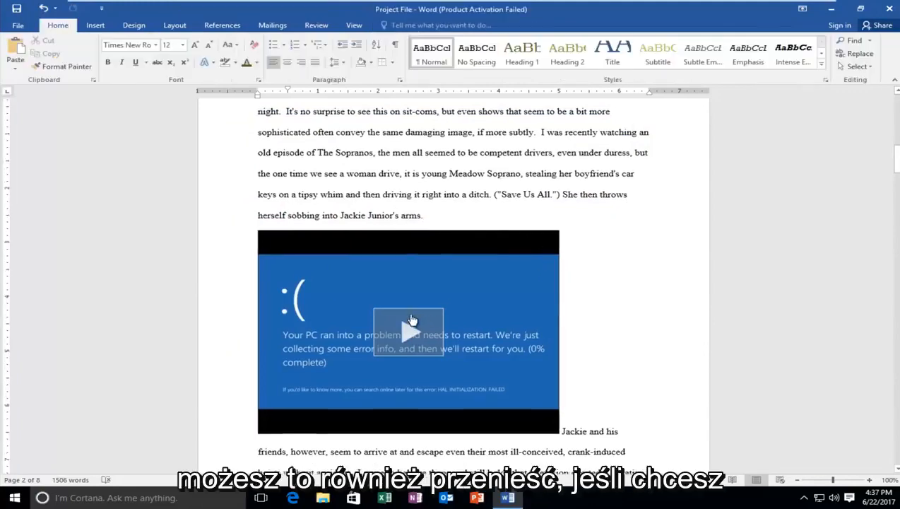
# Move the embedded video up so it sits after 'it is young' and play it.
pyautogui.click(408, 329)
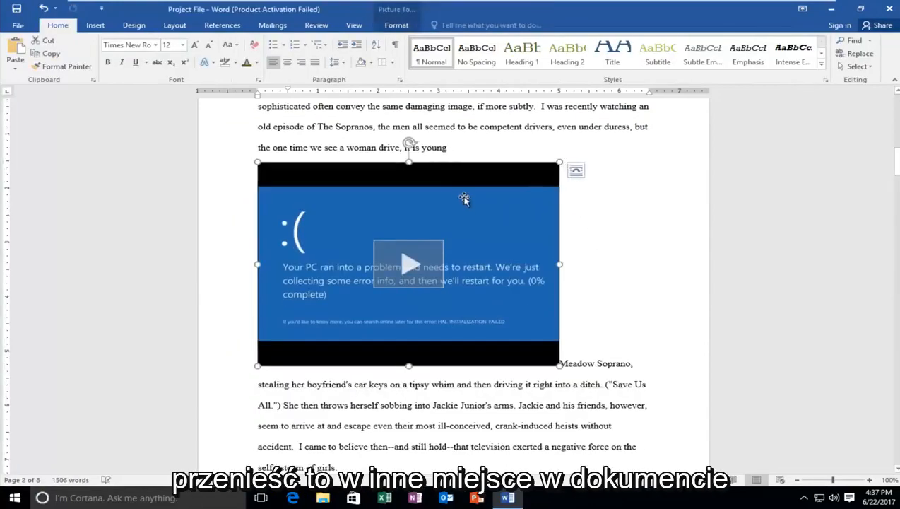
pyautogui.moveTo(408, 266)
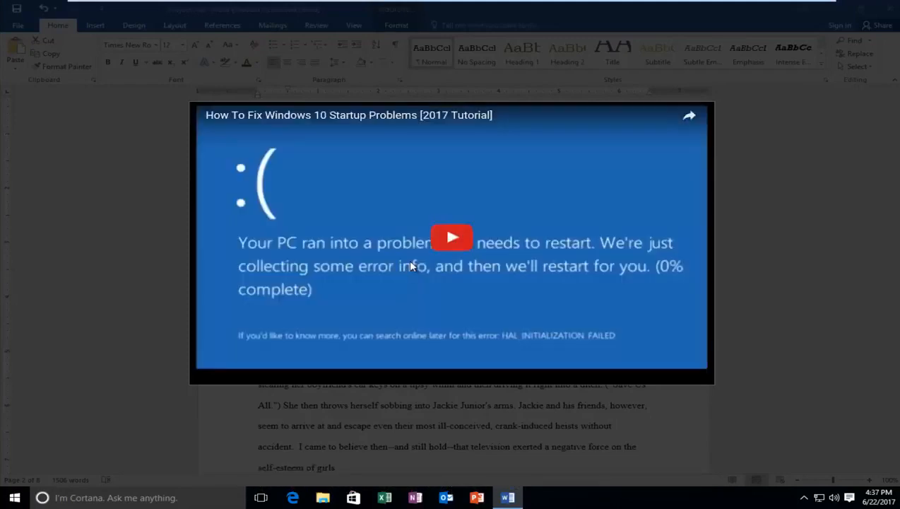
# Dismiss the video player so the video shows inline in the essay again.
pyautogui.click(452, 237)
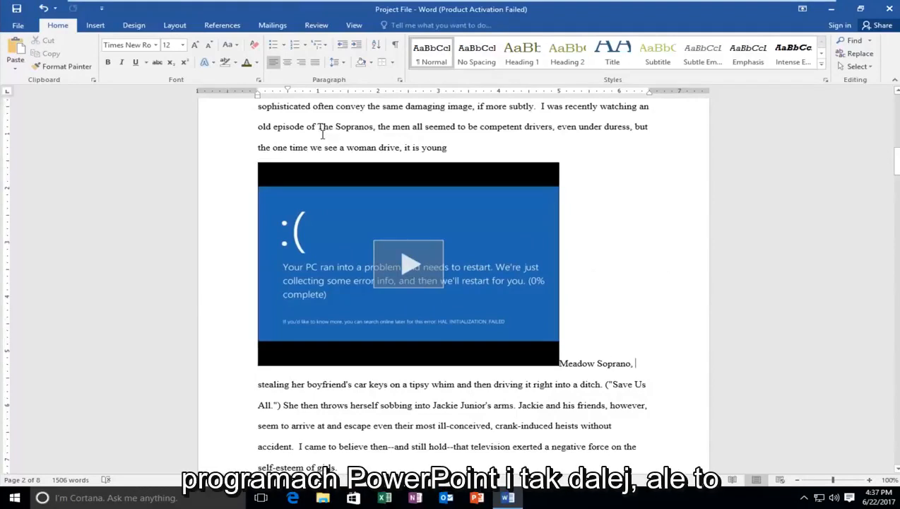
pyautogui.moveTo(466, 221)
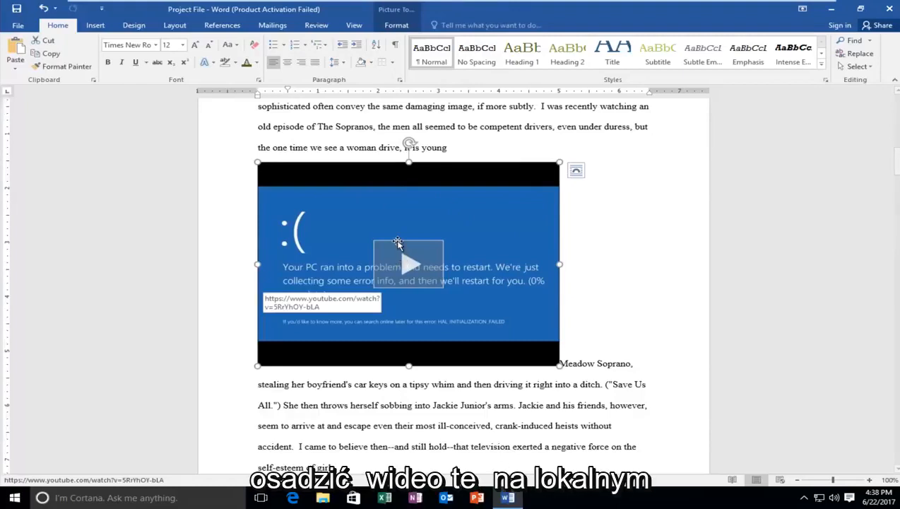
pyautogui.moveTo(497, 243)
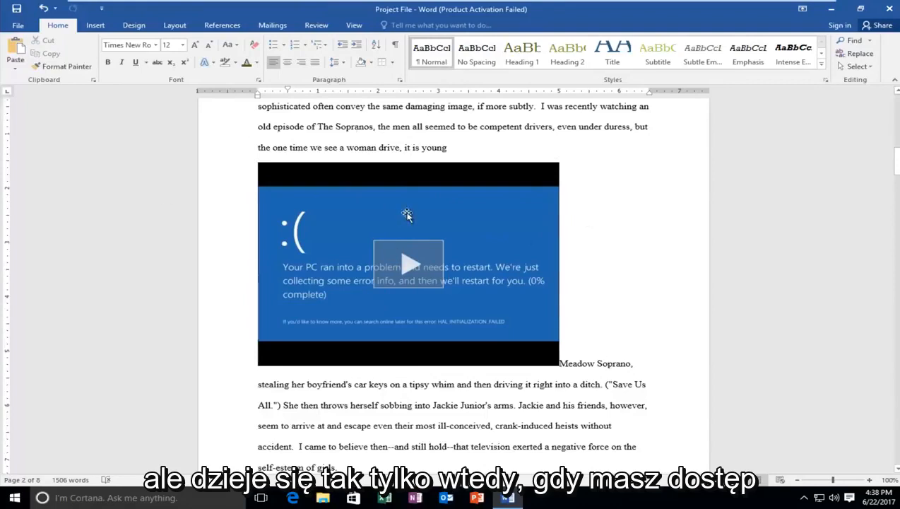
pyautogui.moveTo(280, 210)
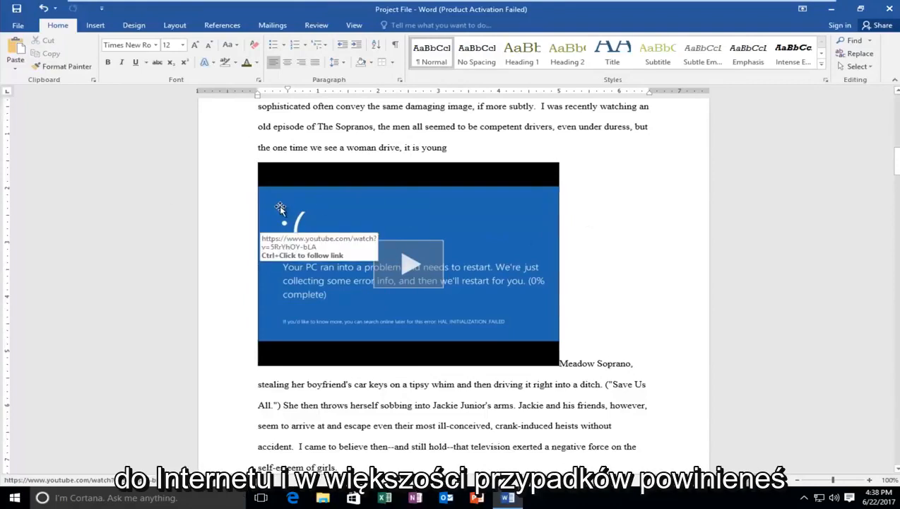